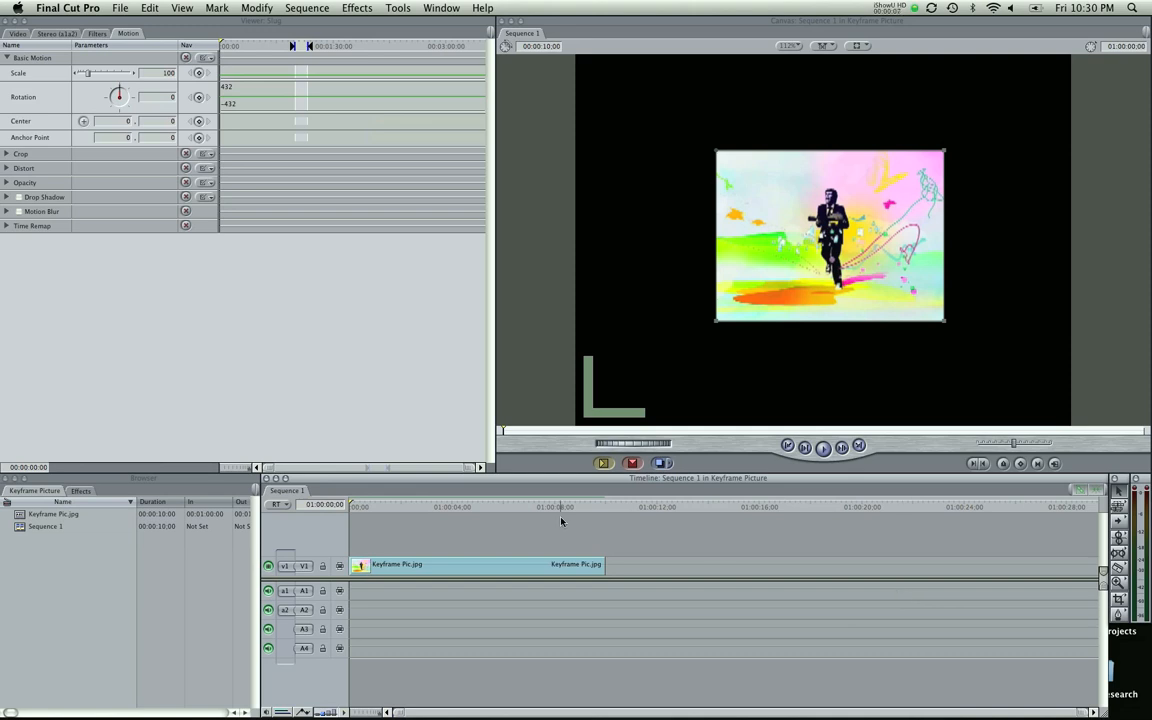
{"action": "mouse_move", "coordinate": [560, 520]}
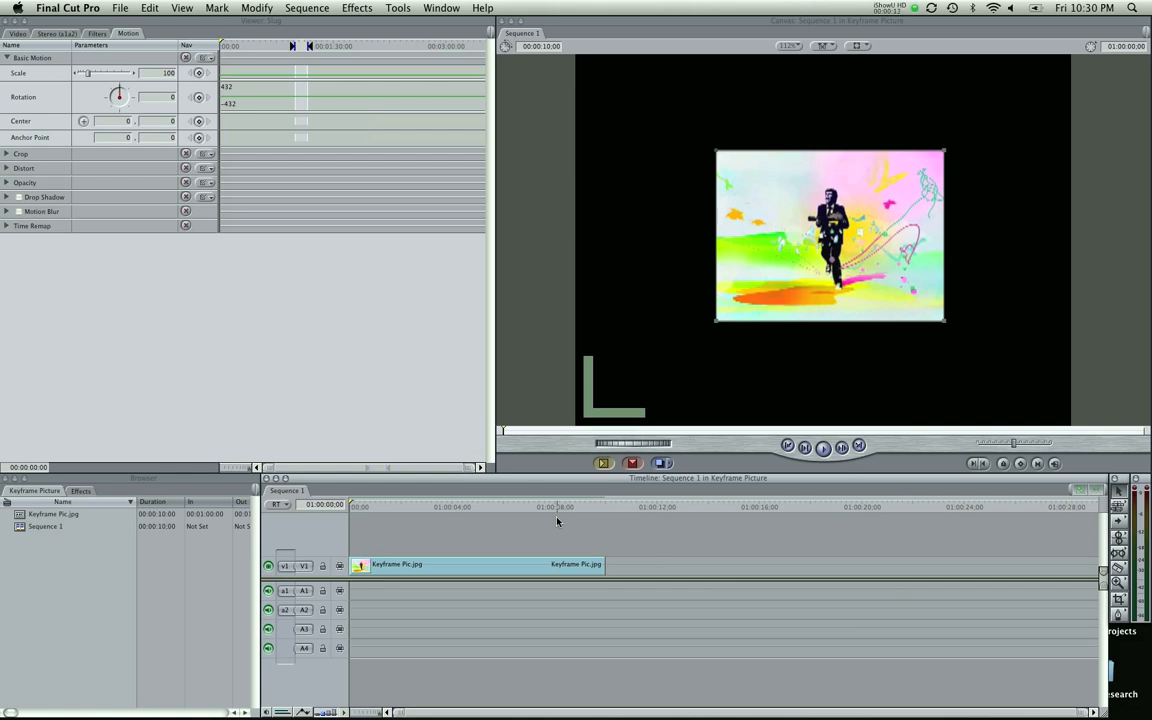
{"action": "mouse_move", "coordinate": [532, 512]}
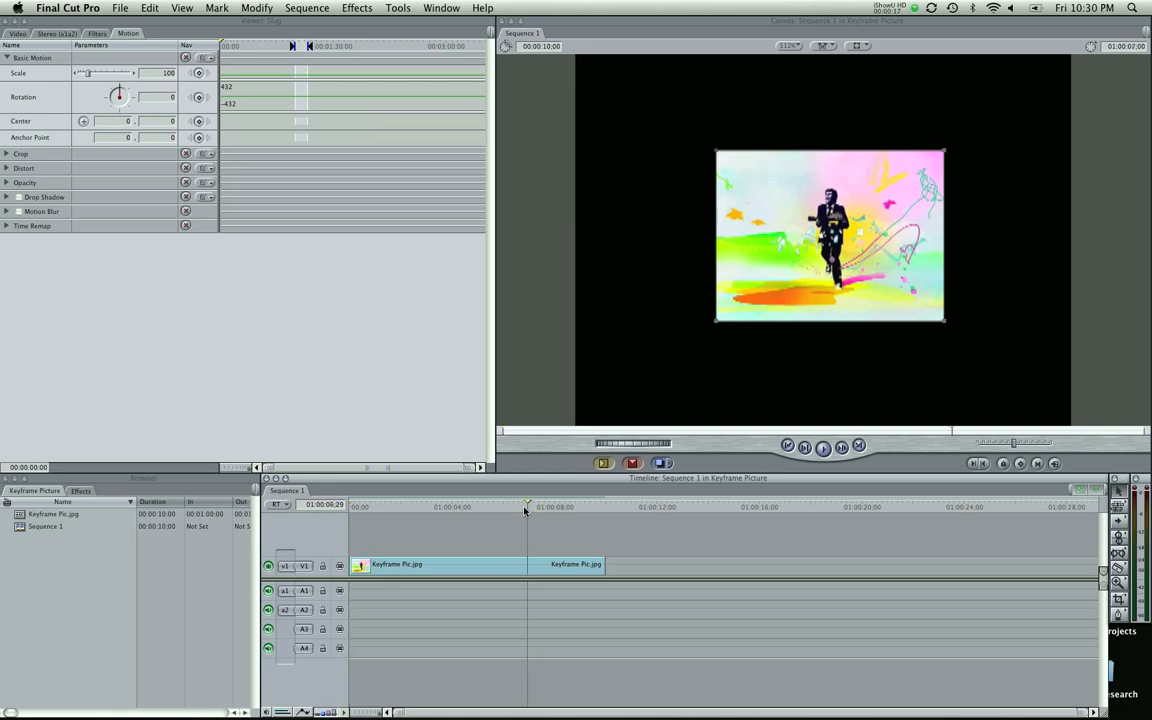
Return the playhead to the sequence start before scaling and repositioning the still image.
{"action": "left_click", "coordinate": [352, 504]}
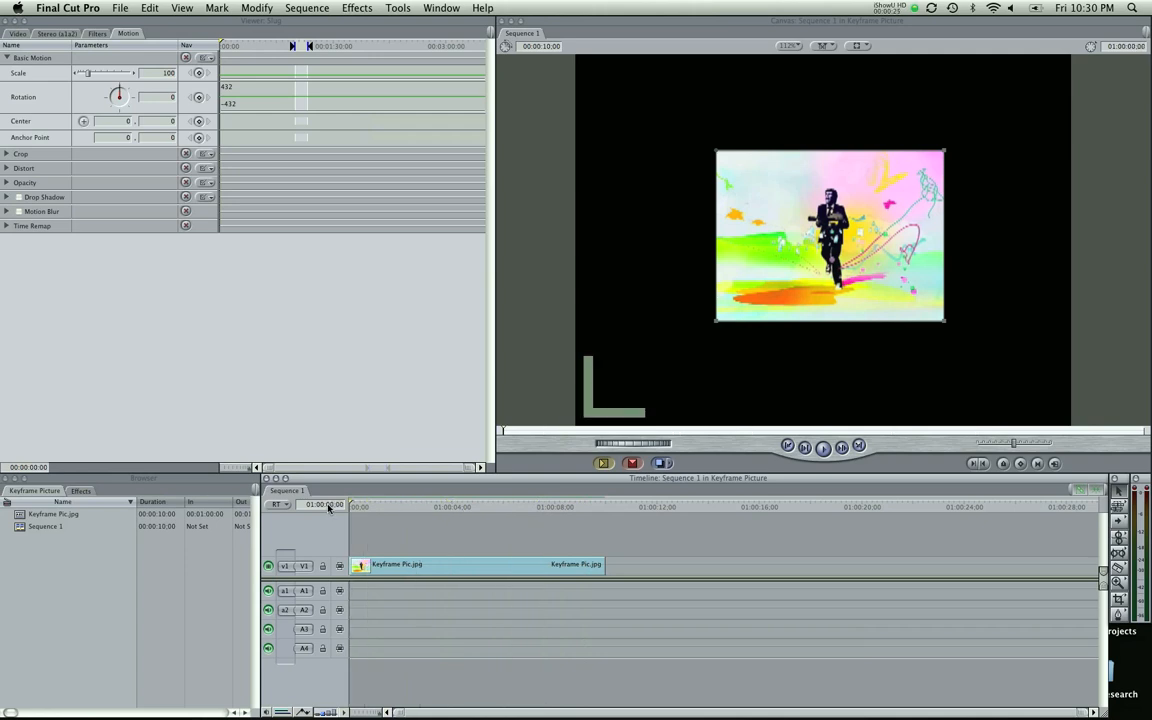
{"action": "mouse_move", "coordinate": [378, 514]}
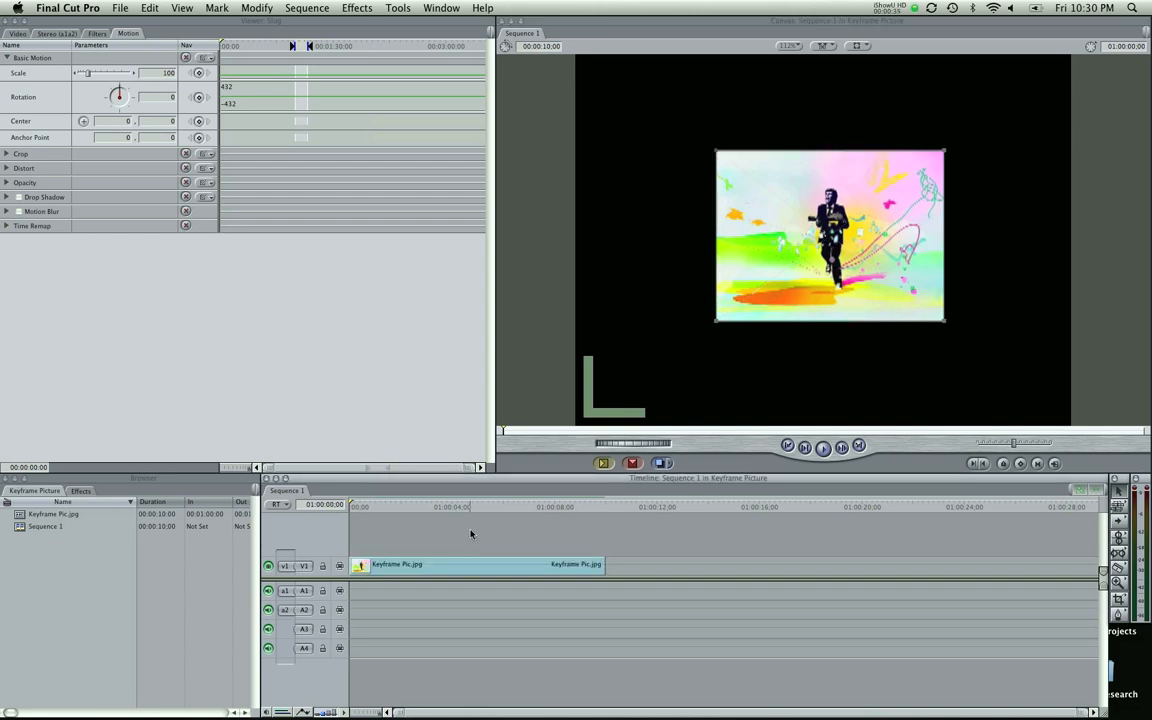
{"action": "left_click", "coordinate": [356, 504]}
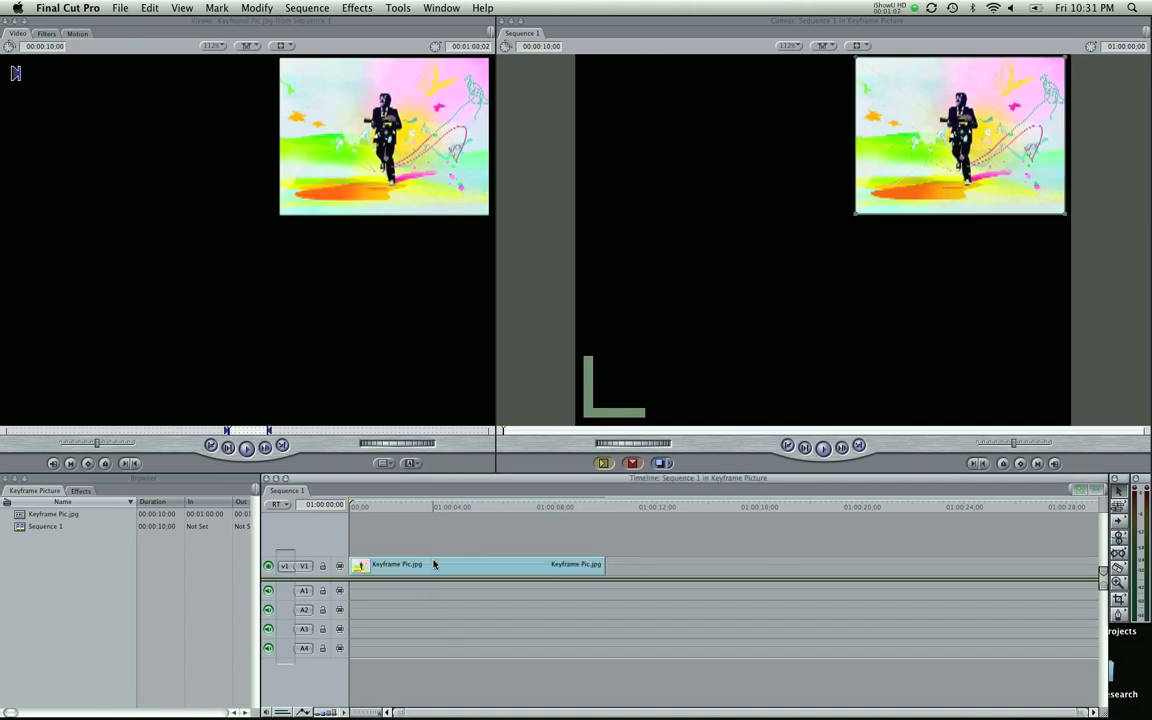
Select the Keyframe Pic clip and show its Motion parameters with scale and center offset.
{"action": "left_click", "coordinate": [470, 564]}
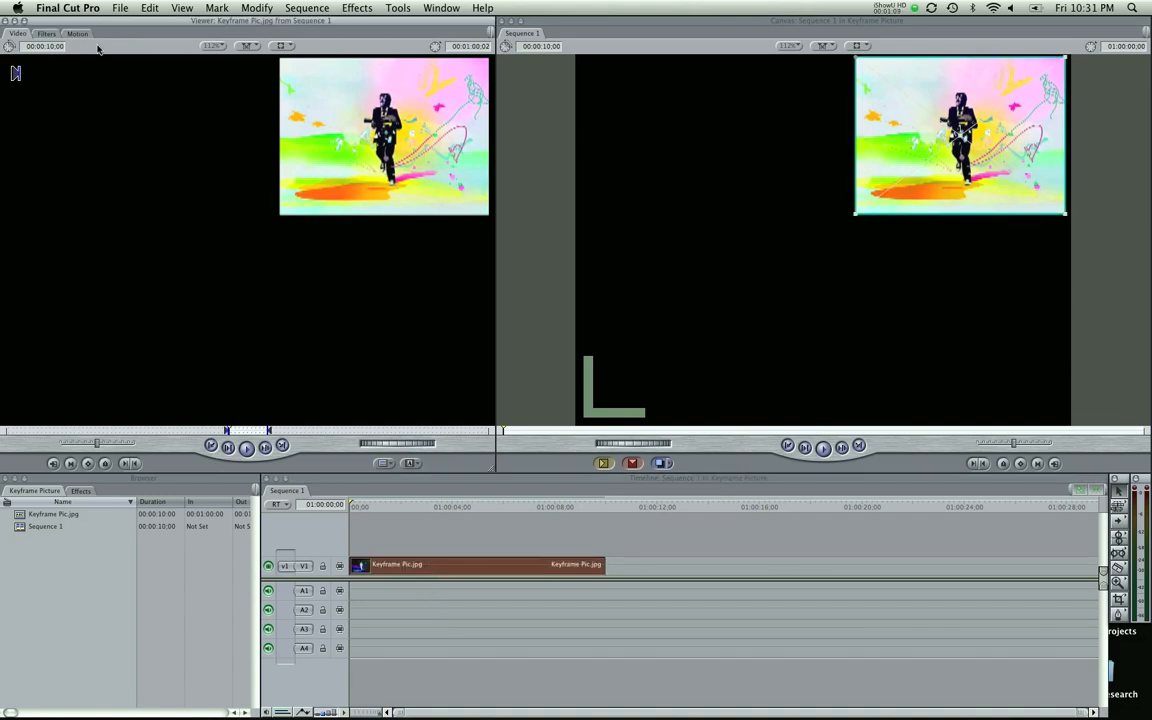
{"action": "left_click", "coordinate": [76, 32]}
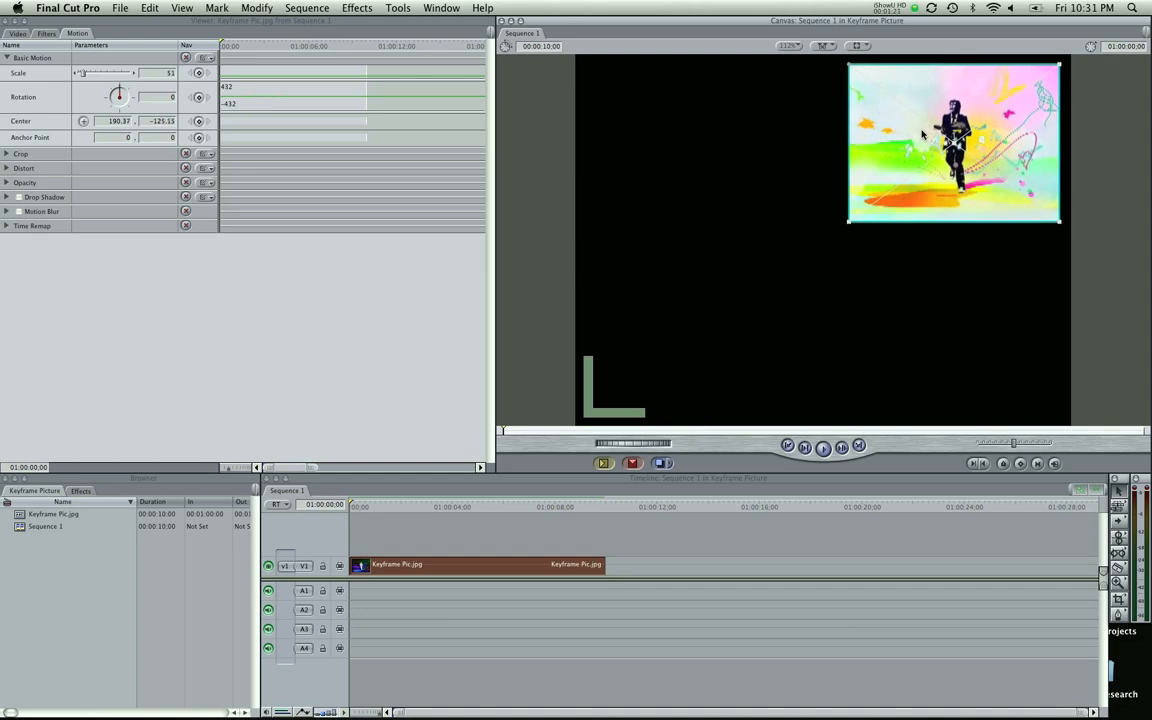
{"action": "mouse_move", "coordinate": [1036, 452]}
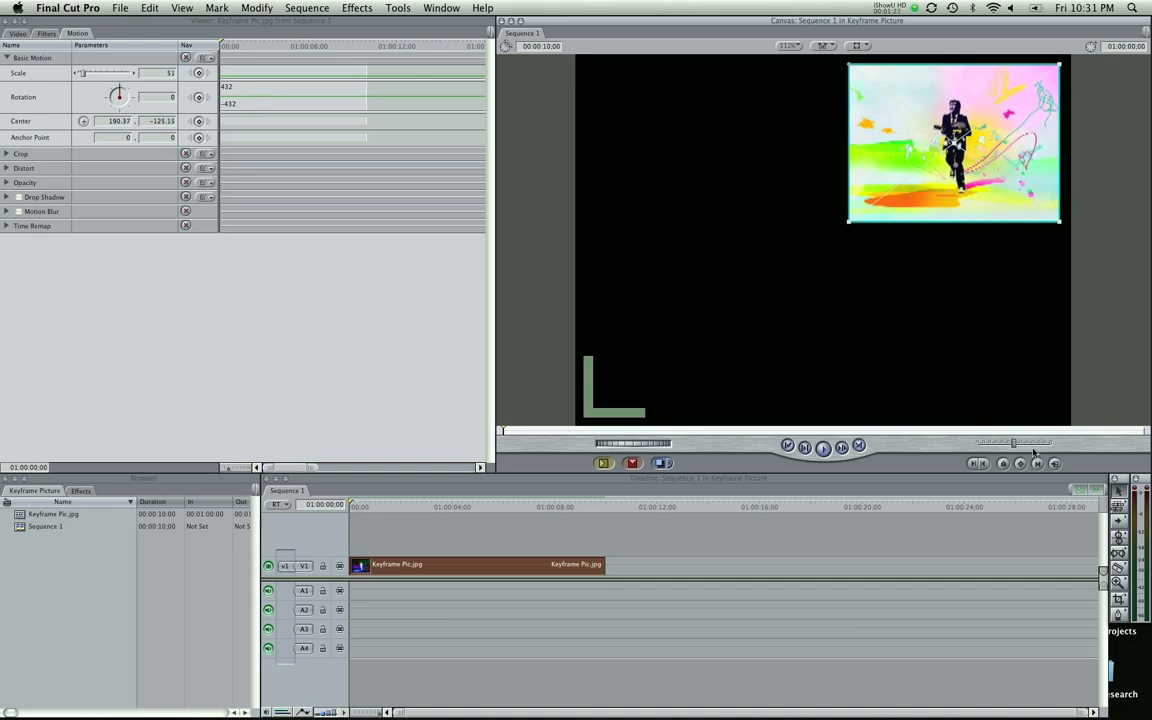
{"action": "mouse_move", "coordinate": [1020, 464]}
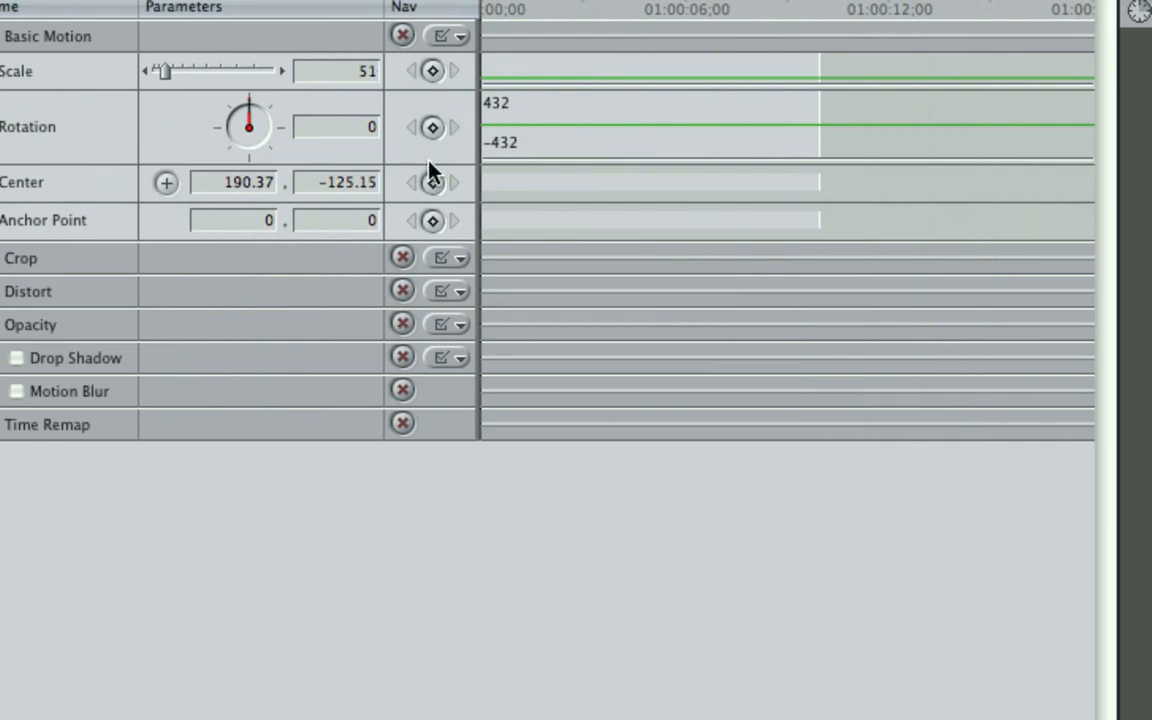
{"action": "mouse_move", "coordinate": [436, 216]}
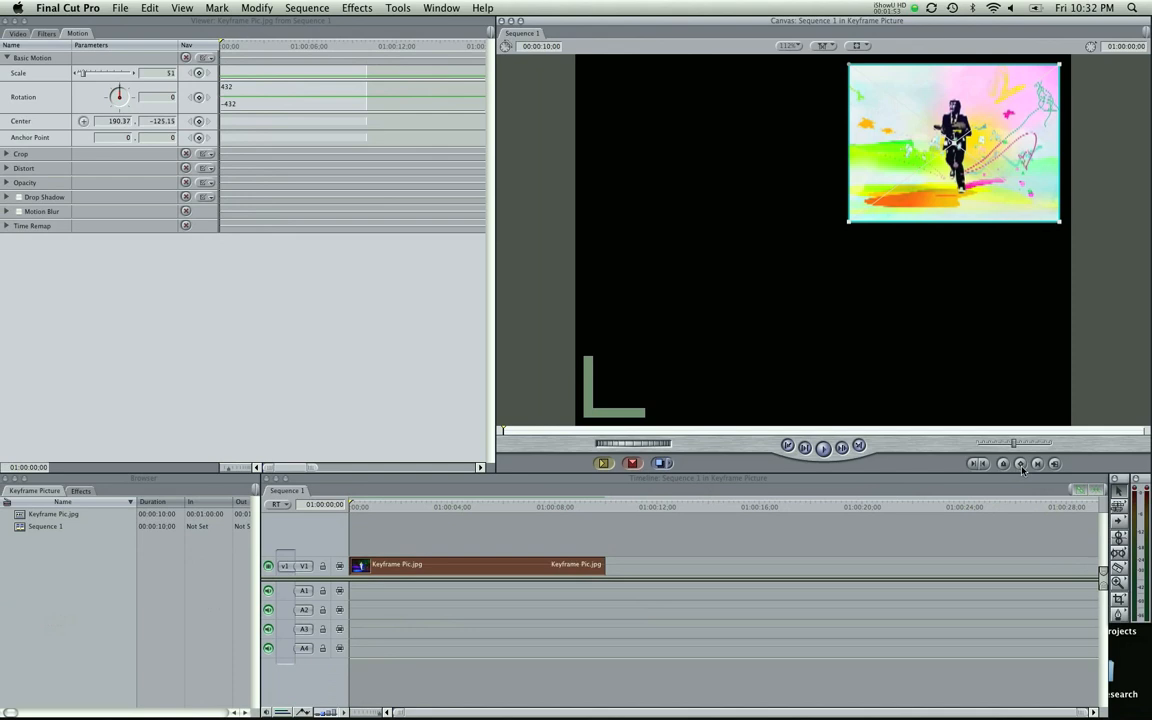
{"action": "mouse_move", "coordinate": [1020, 464]}
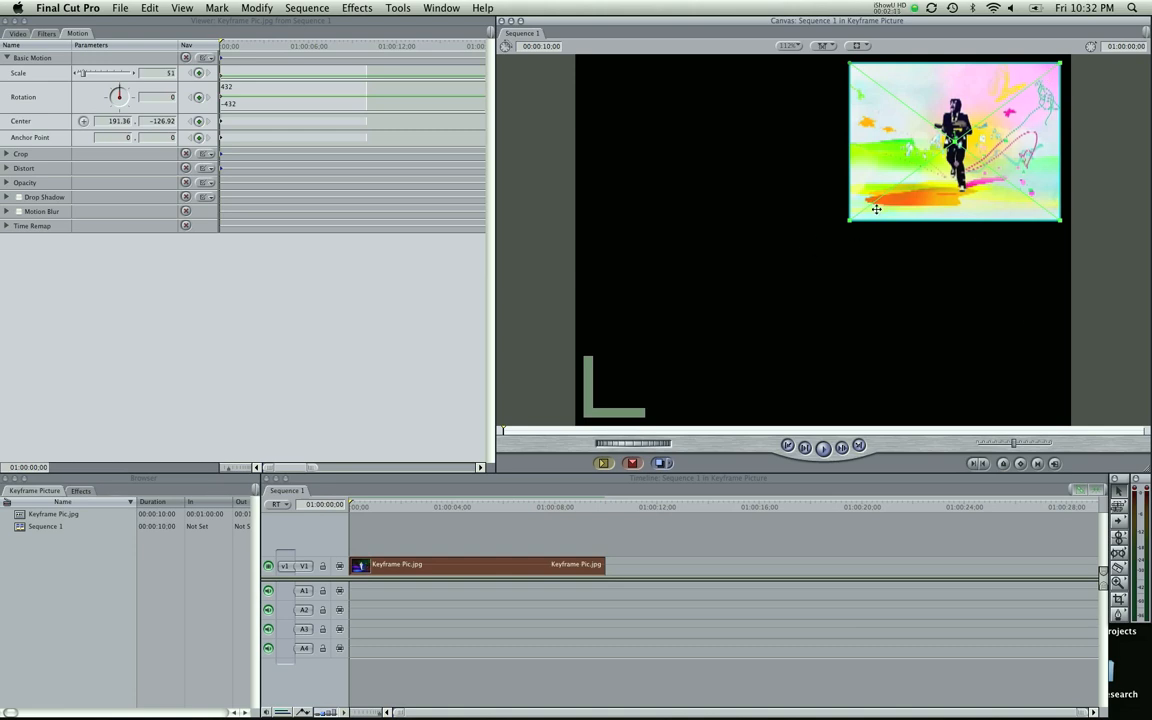
{"action": "mouse_move", "coordinate": [1024, 190]}
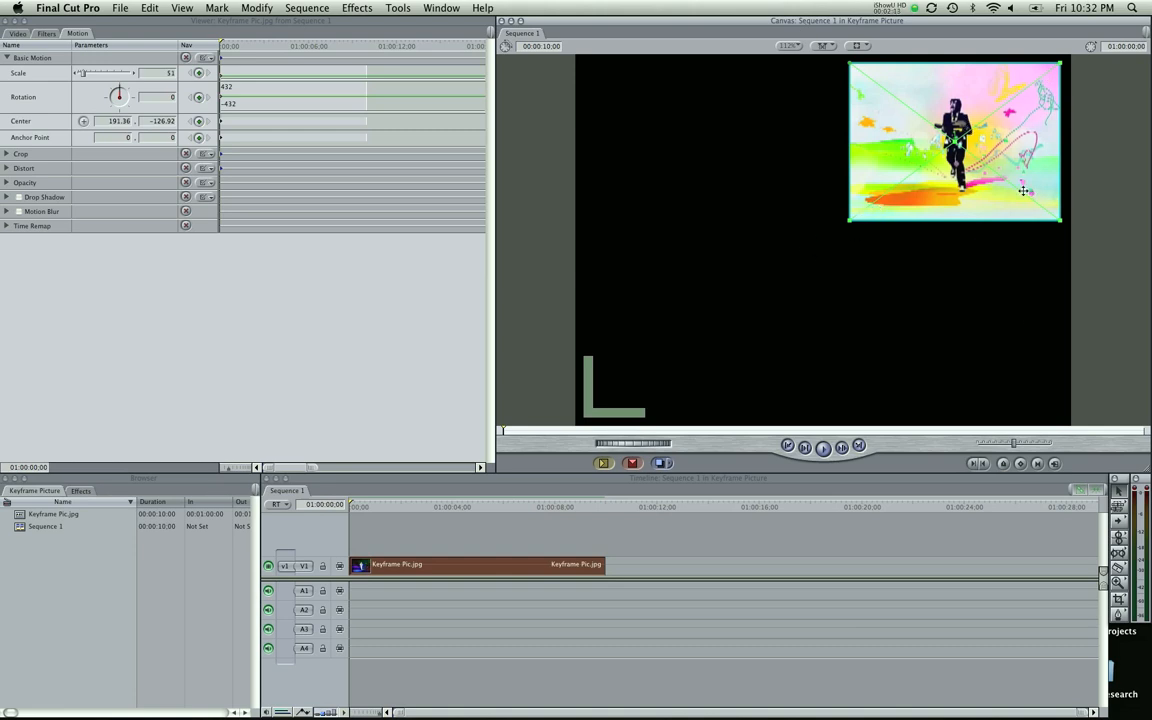
{"action": "mouse_move", "coordinate": [754, 304]}
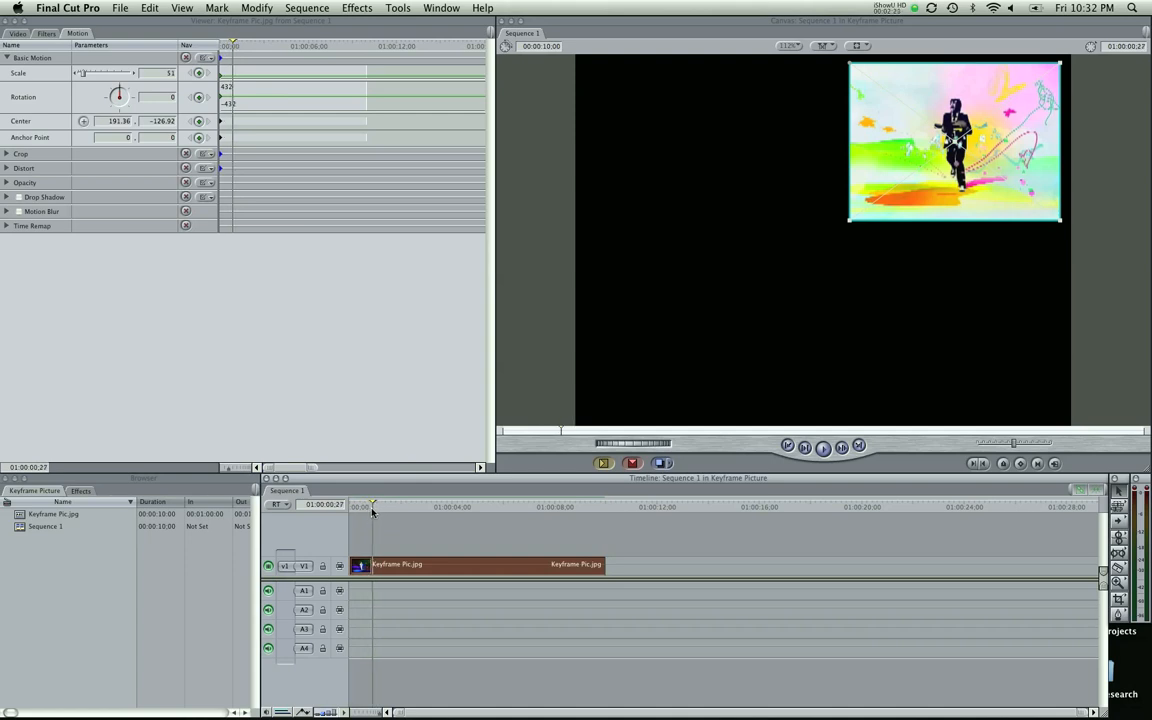
{"action": "mouse_move", "coordinate": [904, 152]}
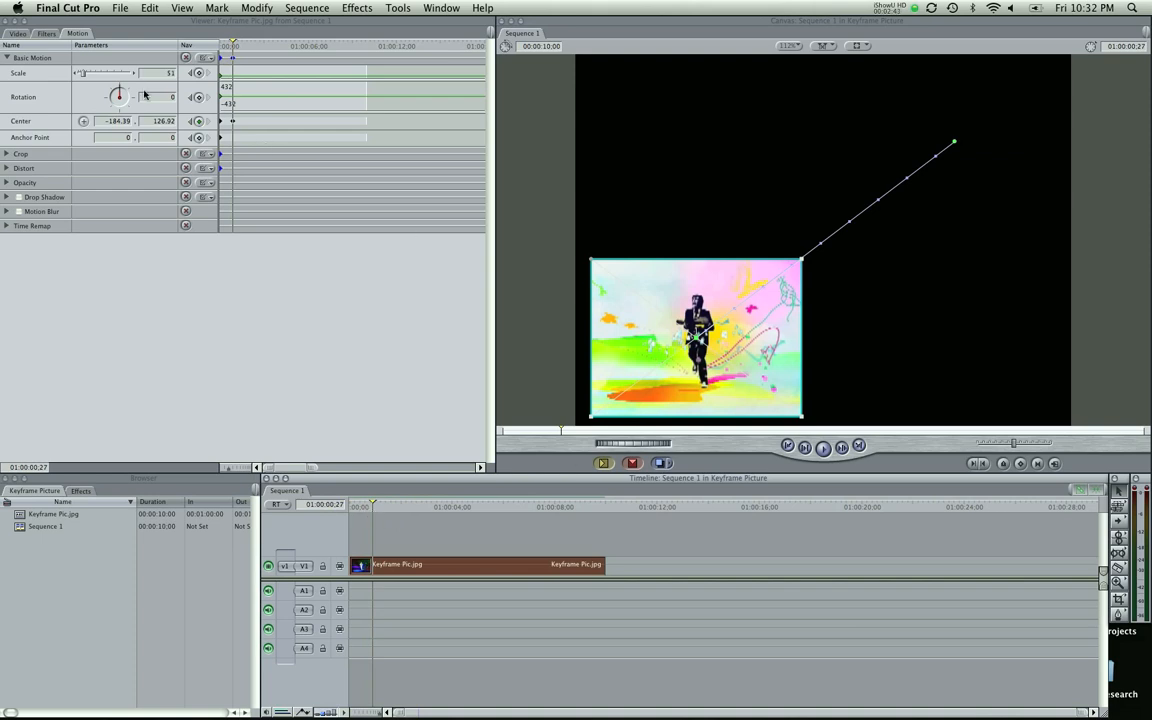
Rotate the image about 90° onto its side at the lower-left end of the path.
{"action": "left_click_drag", "start_coordinate": [120, 96], "coordinate": [128, 98]}
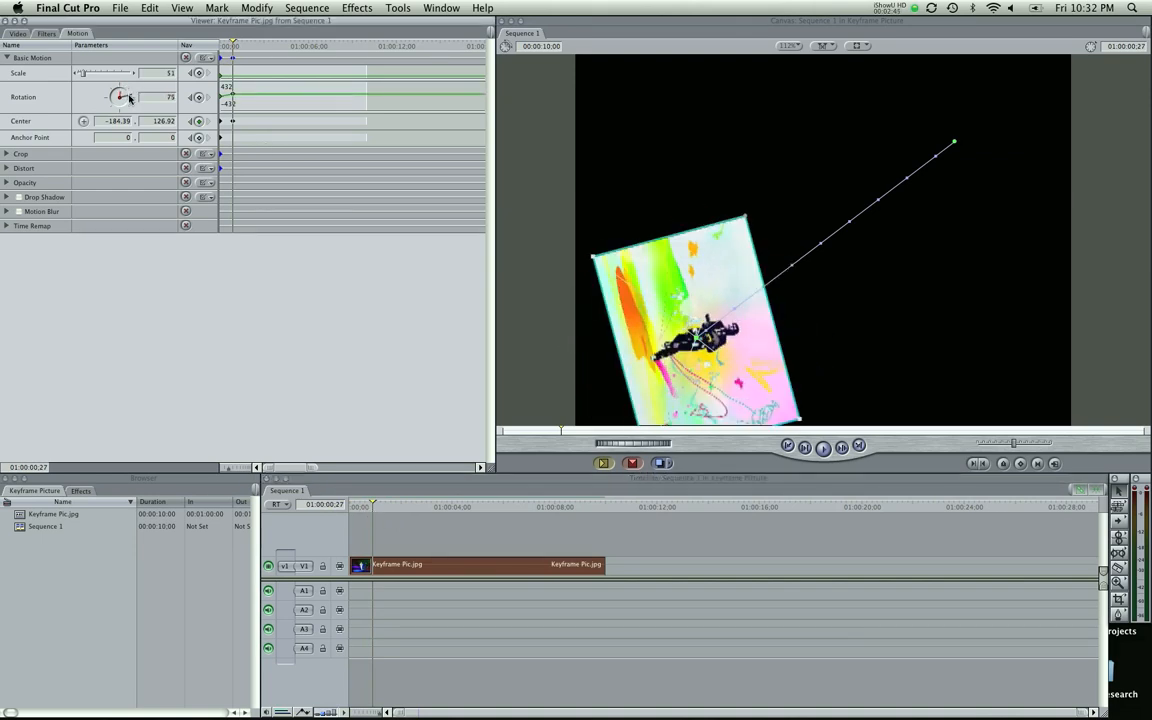
{"action": "left_click_drag", "start_coordinate": [122, 96], "coordinate": [124, 92]}
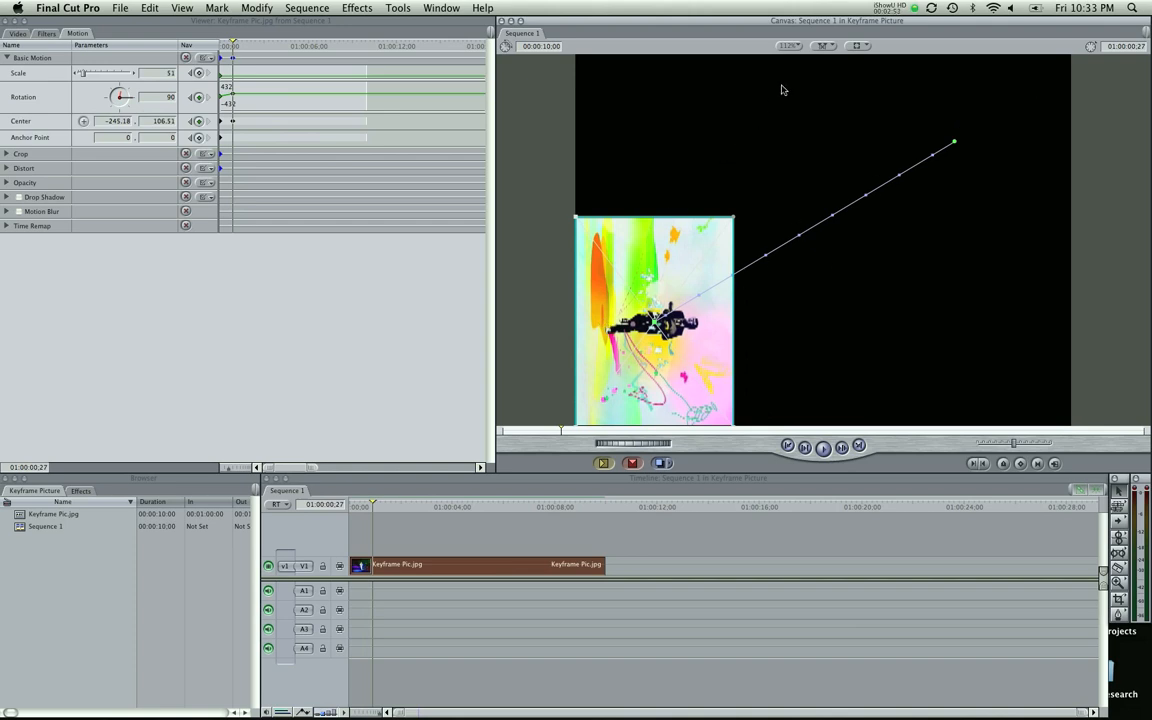
{"action": "mouse_move", "coordinate": [820, 430]}
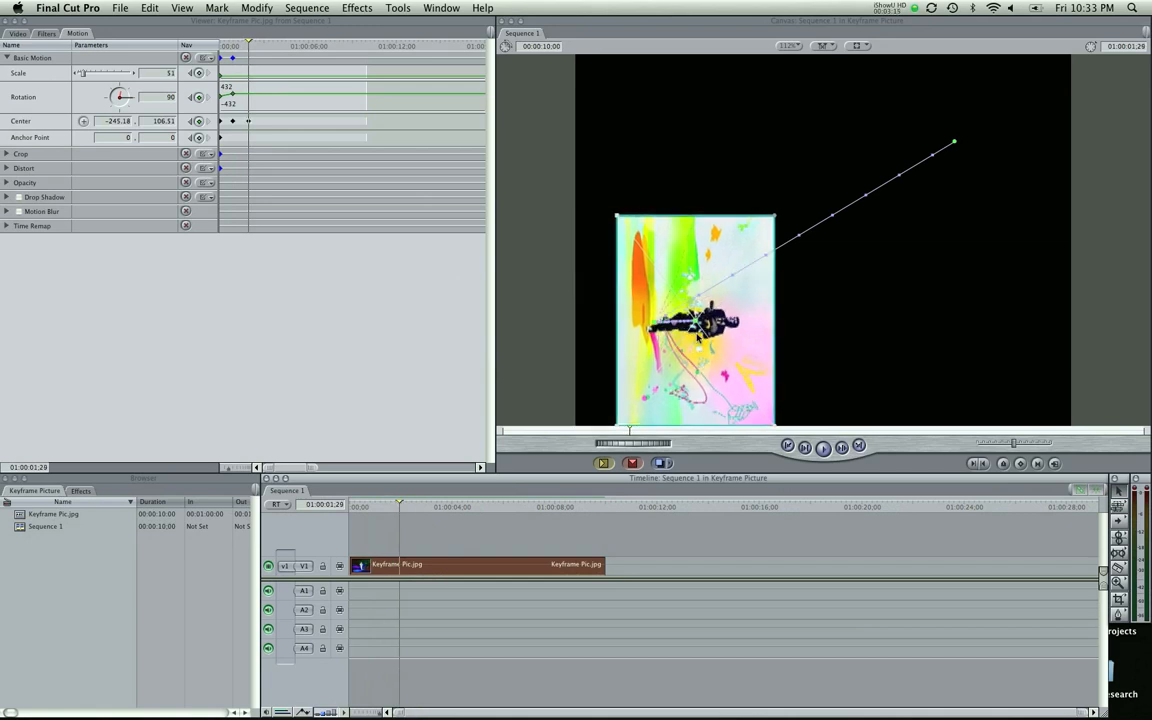
Spin the image onto its side and move it through new corner positions, adding keyframes.
{"action": "left_click_drag", "start_coordinate": [696, 320], "coordinate": [970, 272]}
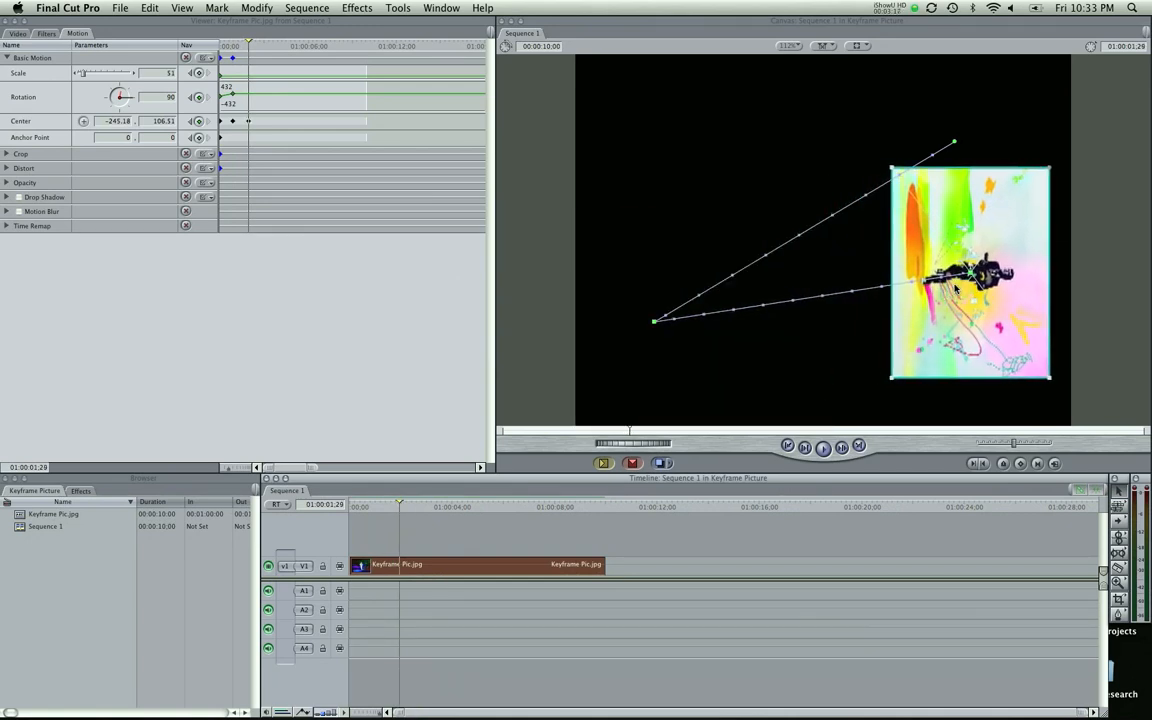
{"action": "left_click_drag", "start_coordinate": [970, 290], "coordinate": [992, 268]}
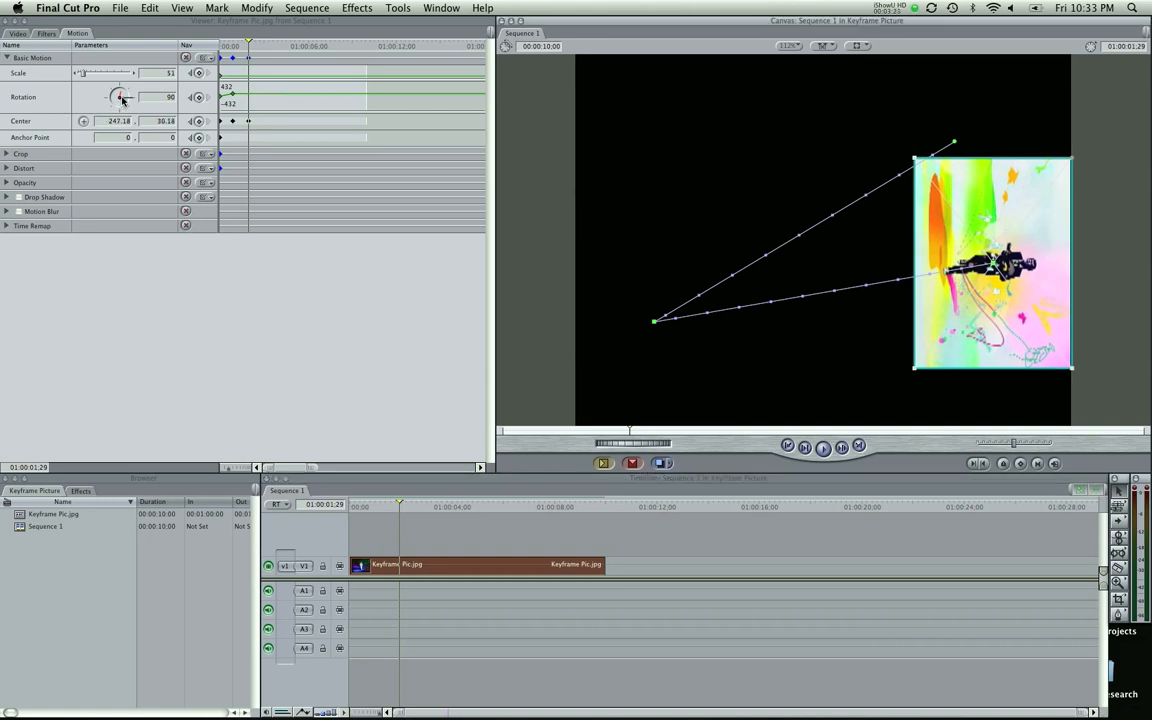
{"action": "left_click_drag", "start_coordinate": [118, 96], "coordinate": [124, 90]}
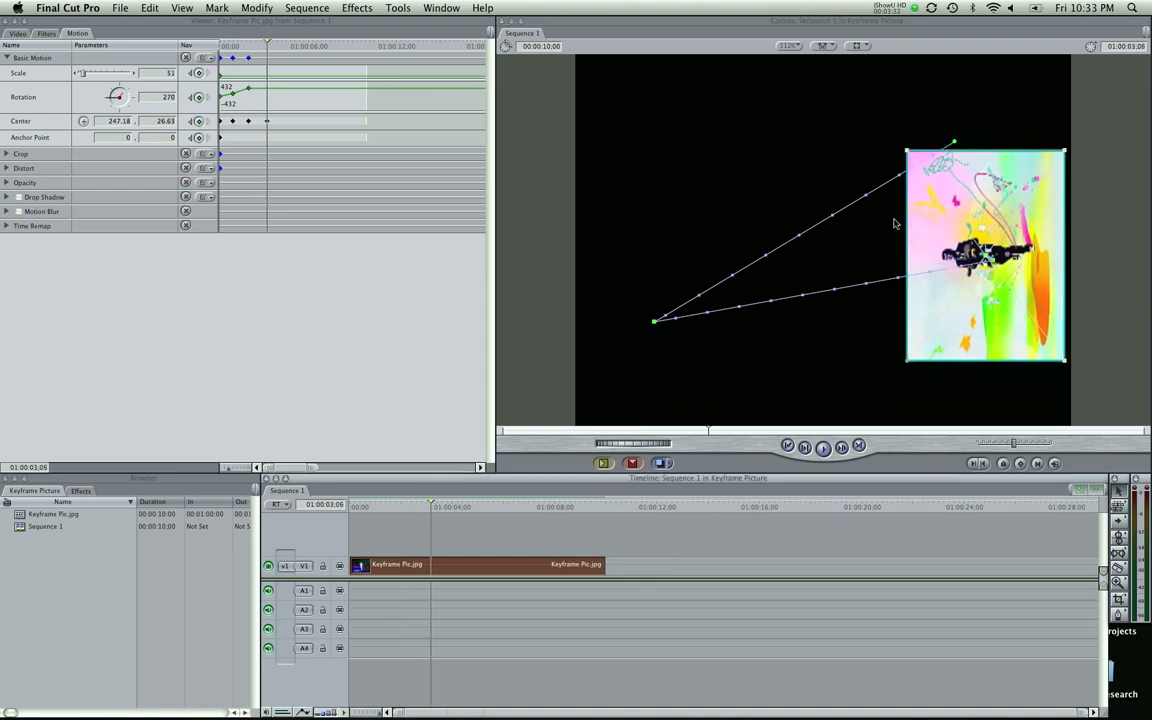
{"action": "left_click_drag", "start_coordinate": [984, 256], "coordinate": [668, 164]}
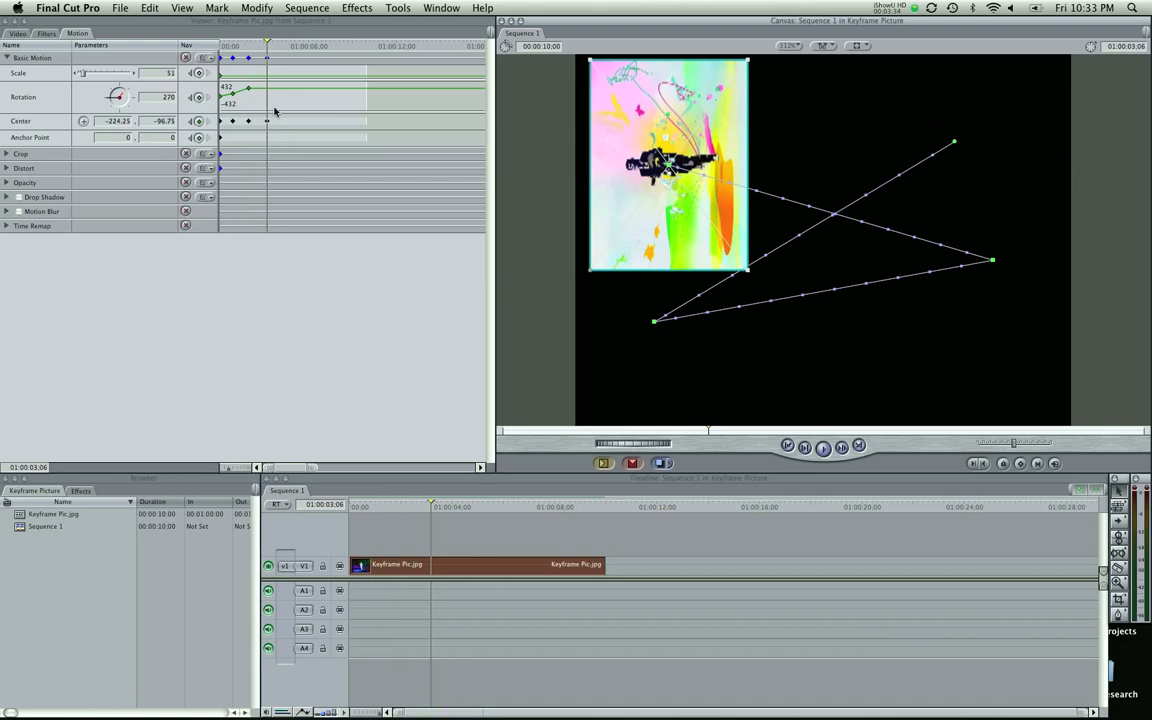
{"action": "left_click_drag", "start_coordinate": [116, 96], "coordinate": [120, 88]}
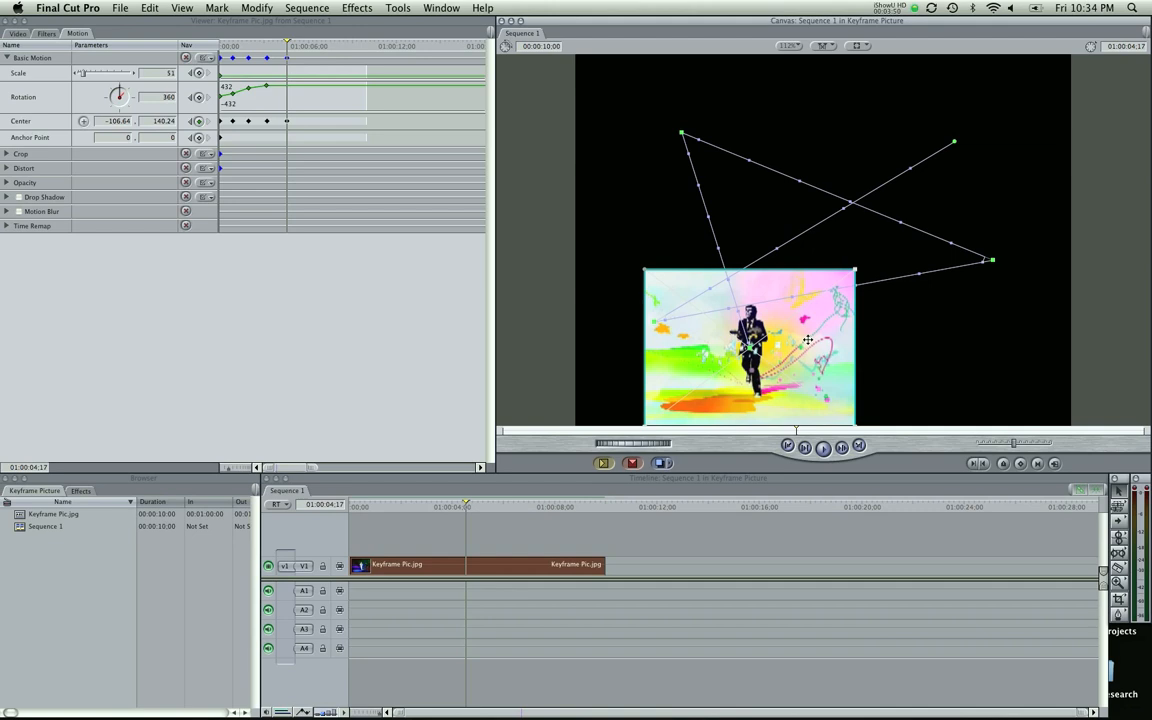
{"action": "mouse_move", "coordinate": [1028, 464]}
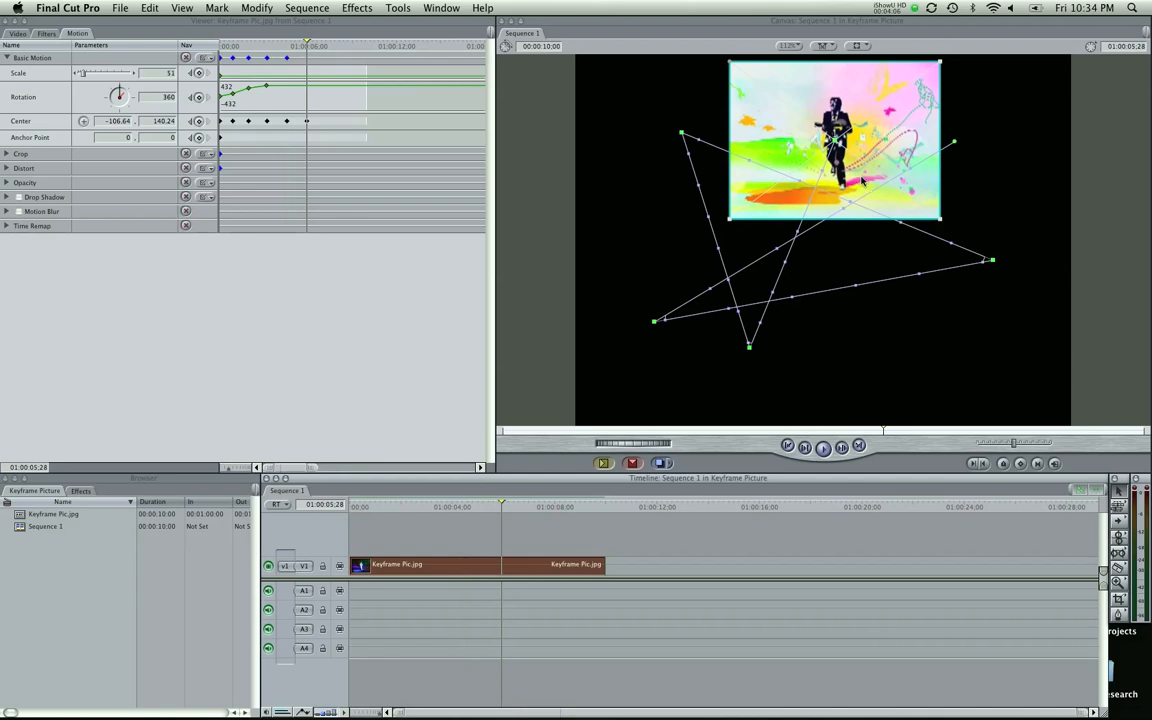
Rotate the image to a tilted angle at the top-center stop of its path.
{"action": "left_click_drag", "start_coordinate": [118, 96], "coordinate": [130, 98]}
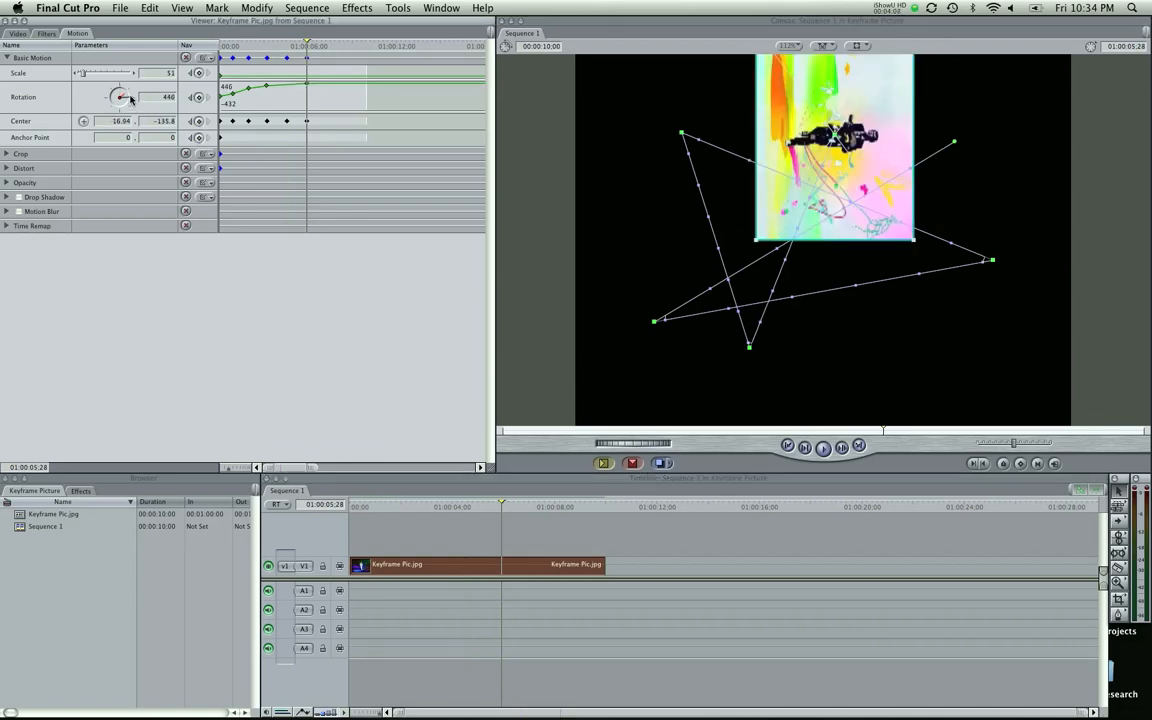
{"action": "left_click_drag", "start_coordinate": [120, 96], "coordinate": [124, 94]}
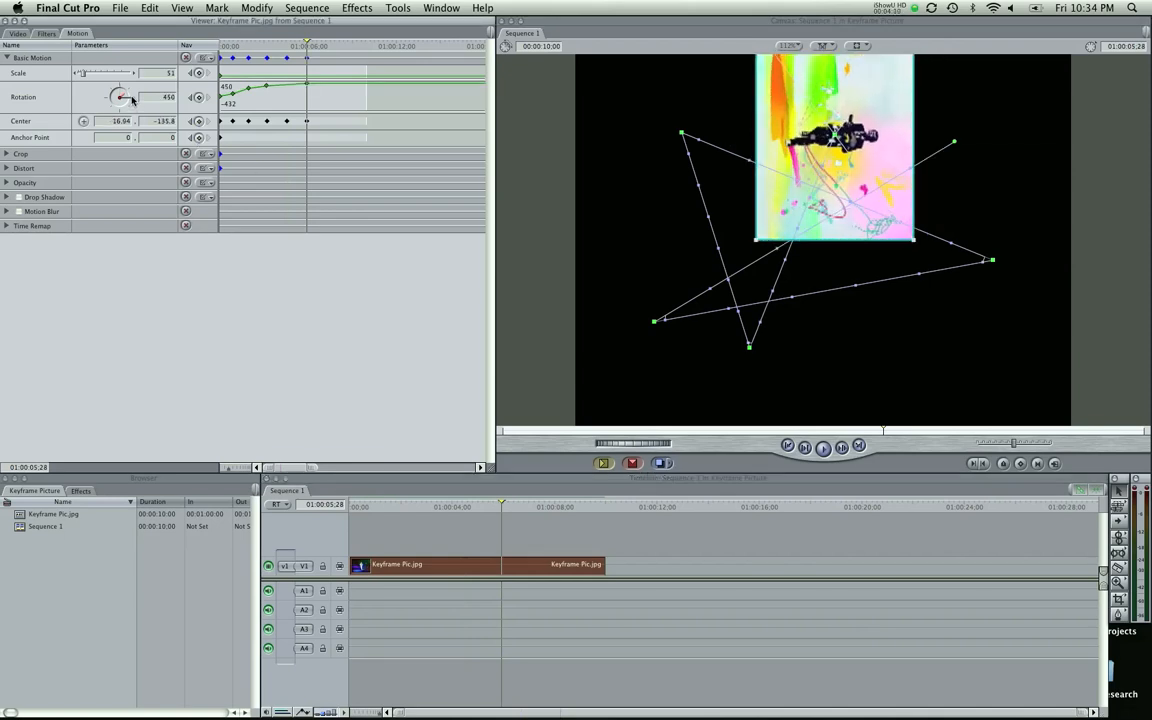
{"action": "left_click_drag", "start_coordinate": [124, 96], "coordinate": [120, 100]}
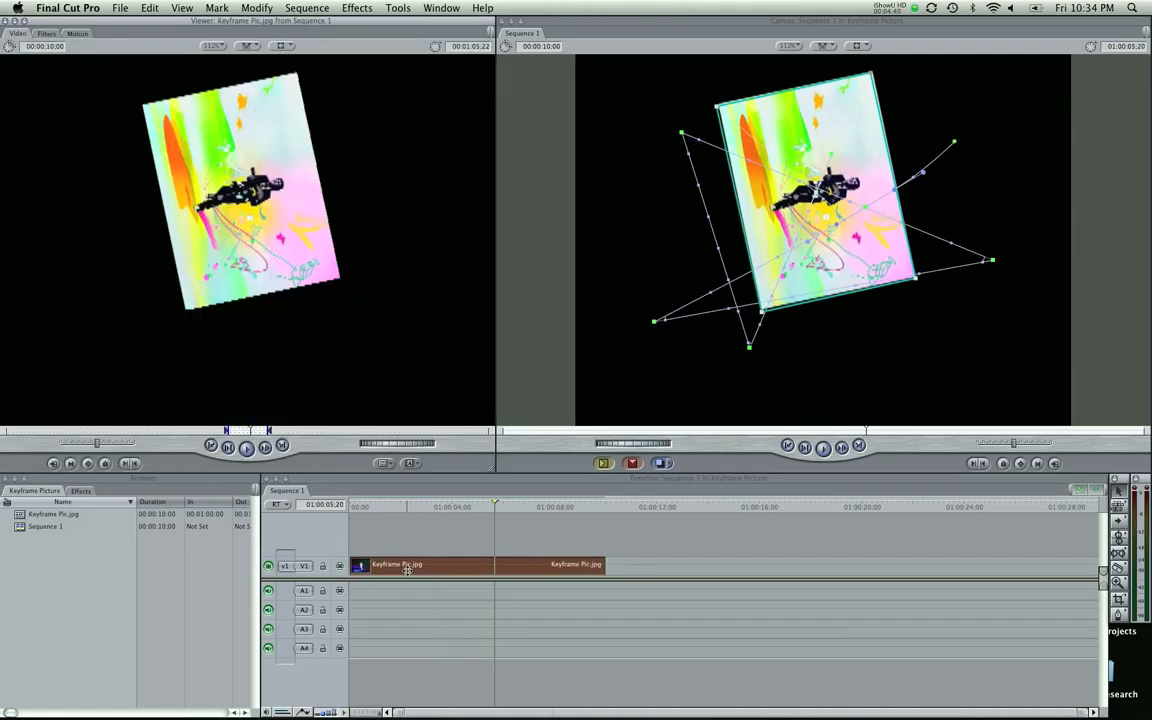
{"action": "mouse_move", "coordinate": [742, 222]}
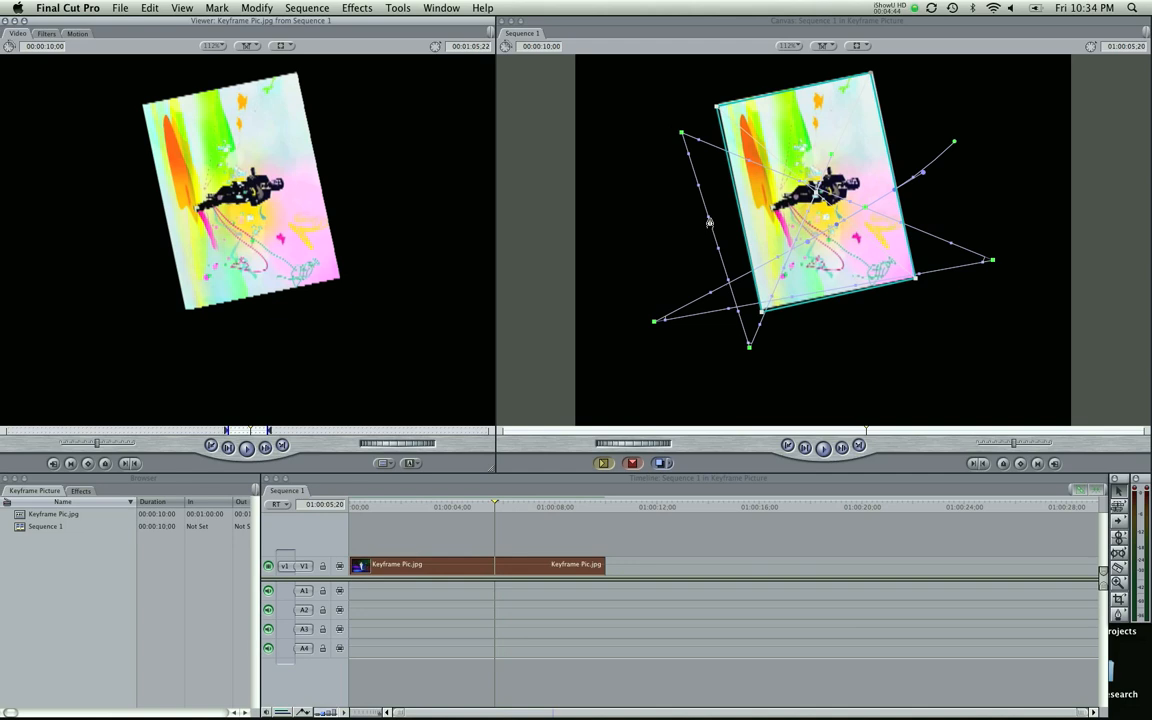
{"action": "mouse_move", "coordinate": [708, 220]}
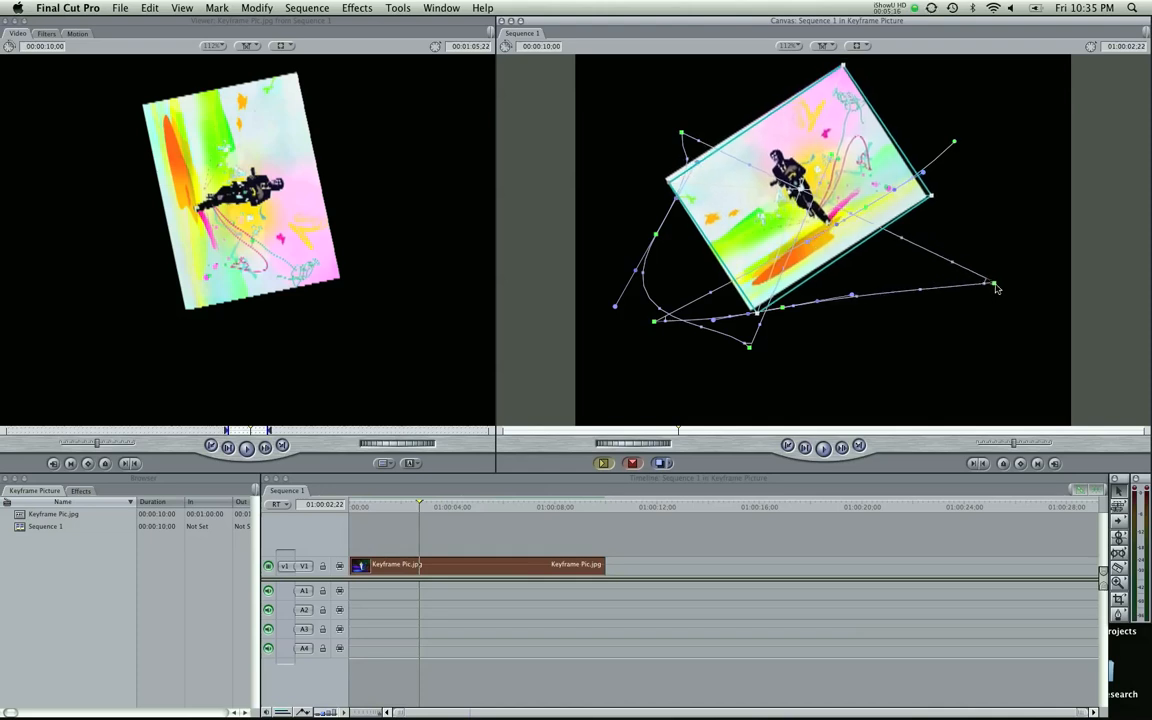
Bend a path corner into a smooth Bezier curve, then return to the Motion parameters.
{"action": "left_click_drag", "start_coordinate": [996, 288], "coordinate": [1040, 302]}
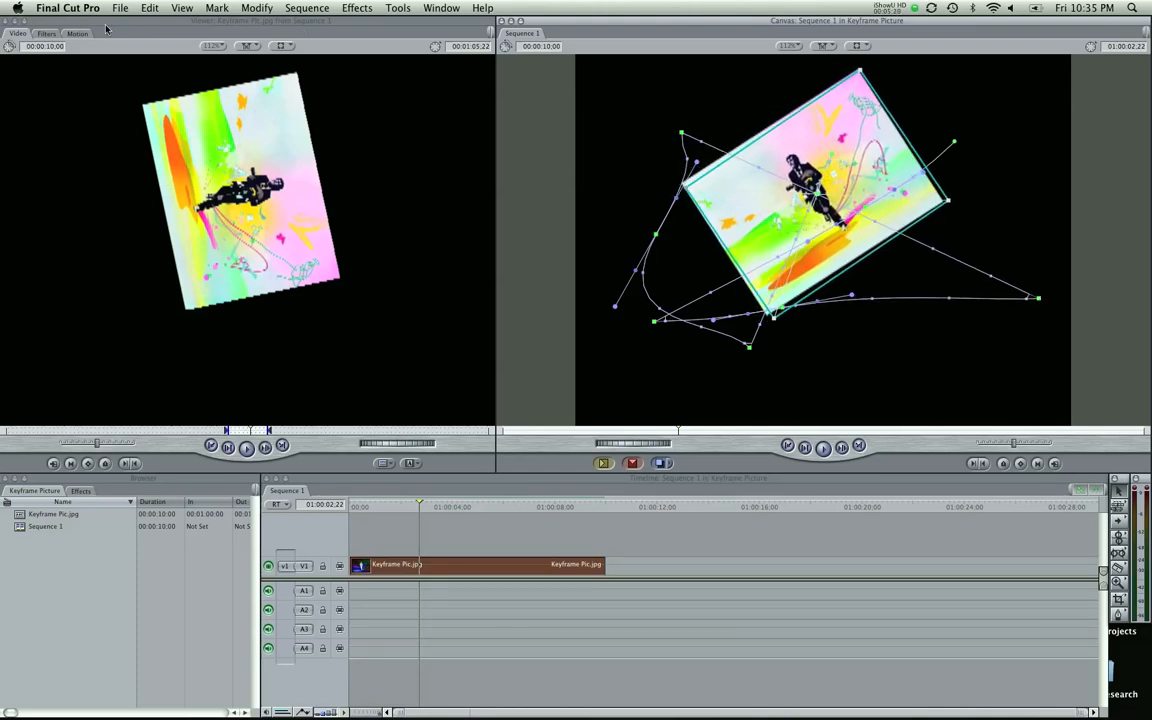
{"action": "left_click", "coordinate": [76, 32]}
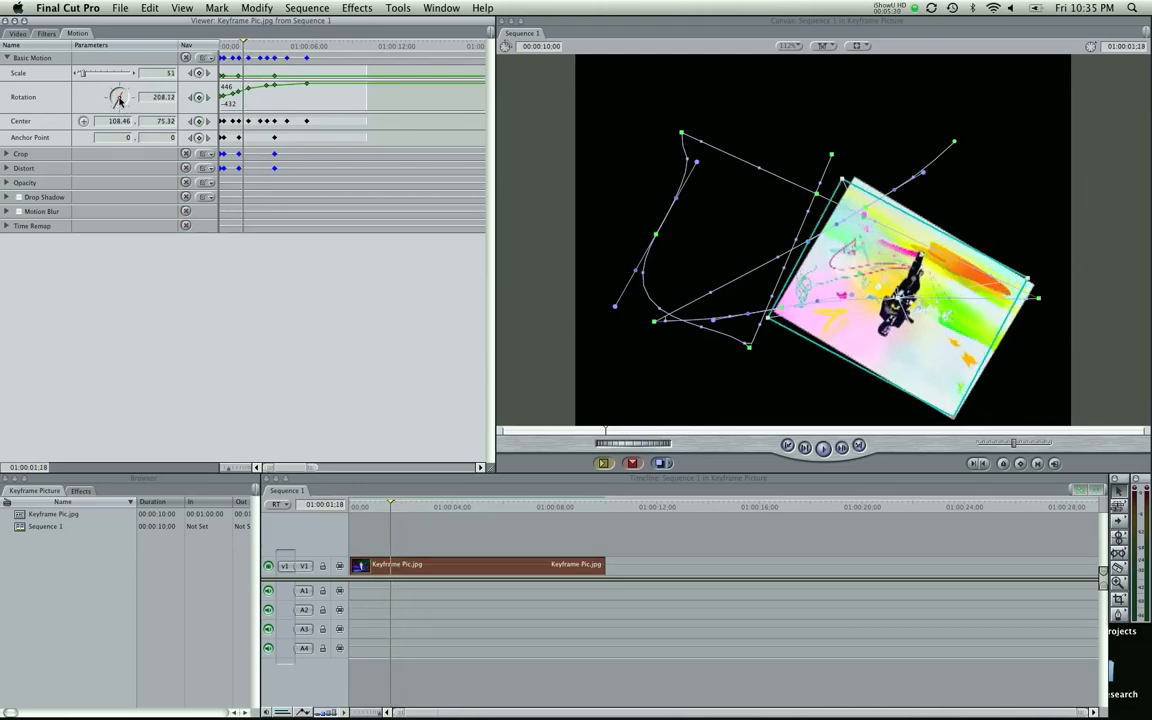
Set tilted rotation angles at two further points along the curved path.
{"action": "left_click_drag", "start_coordinate": [118, 96], "coordinate": [122, 104]}
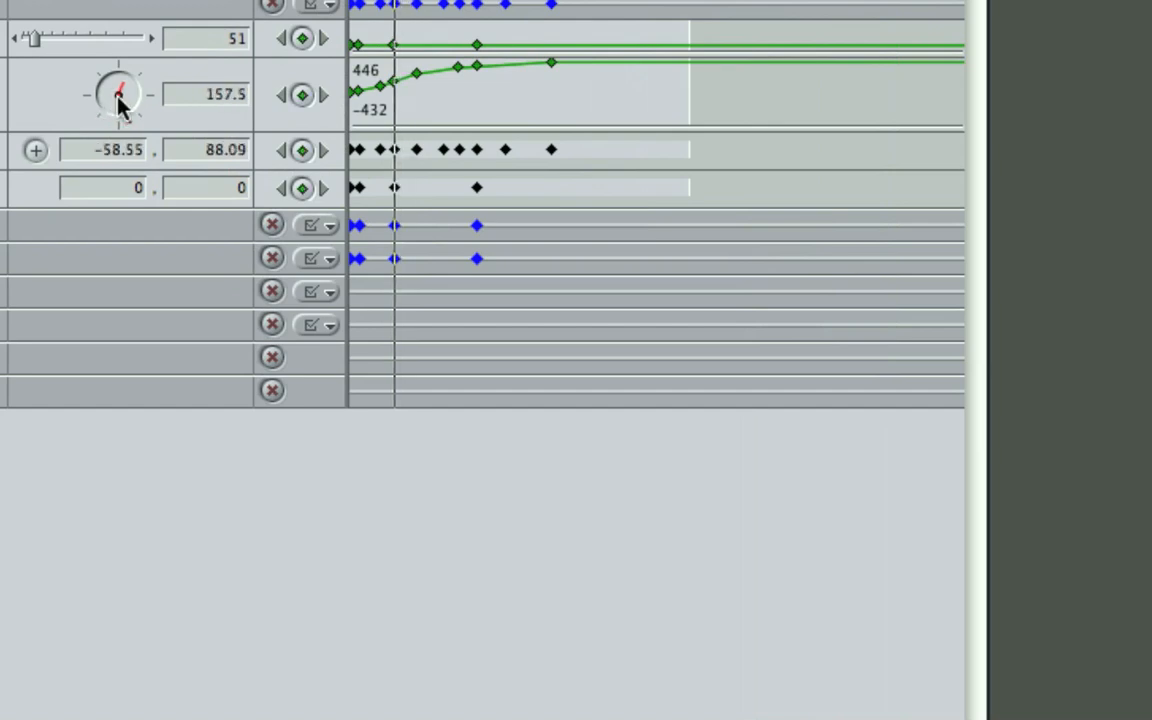
{"action": "left_click_drag", "start_coordinate": [120, 90], "coordinate": [118, 98]}
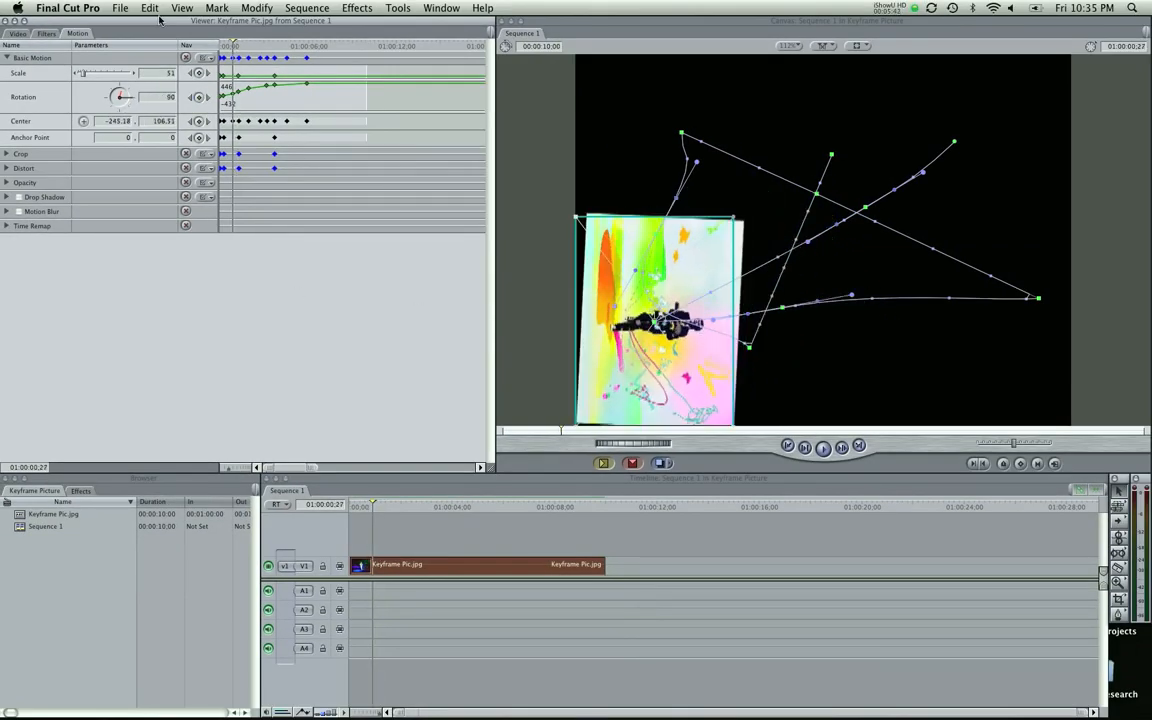
{"action": "left_click_drag", "start_coordinate": [118, 96], "coordinate": [118, 104]}
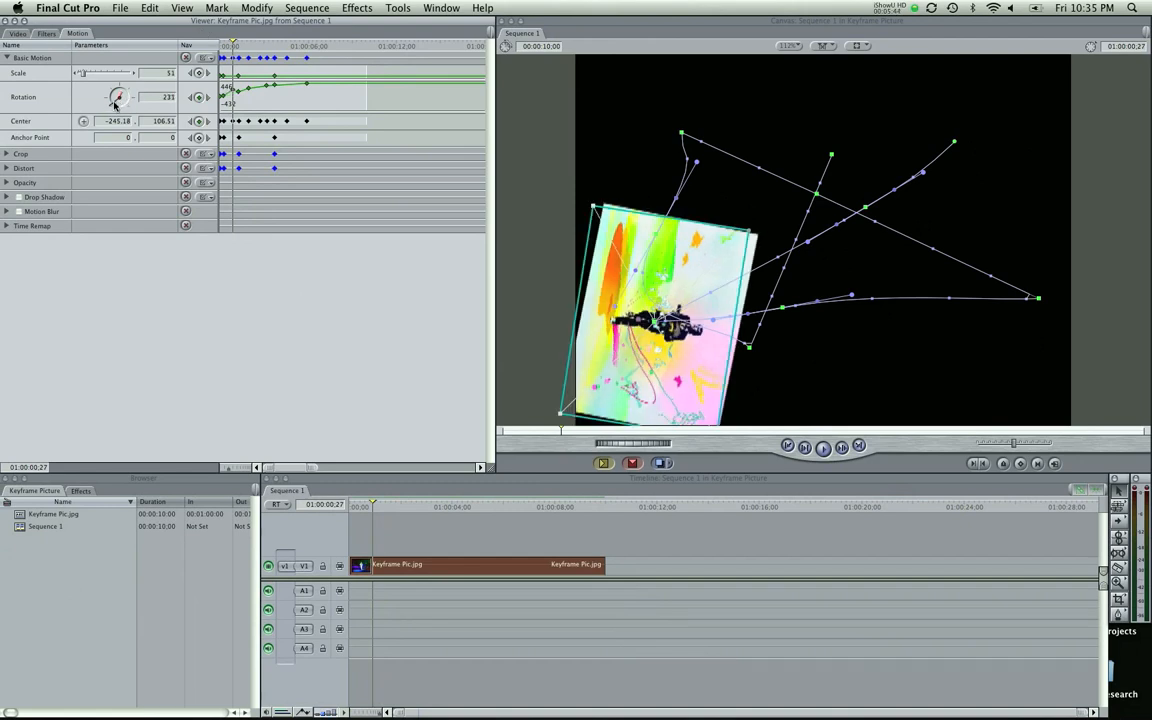
{"action": "left_click_drag", "start_coordinate": [118, 96], "coordinate": [108, 100]}
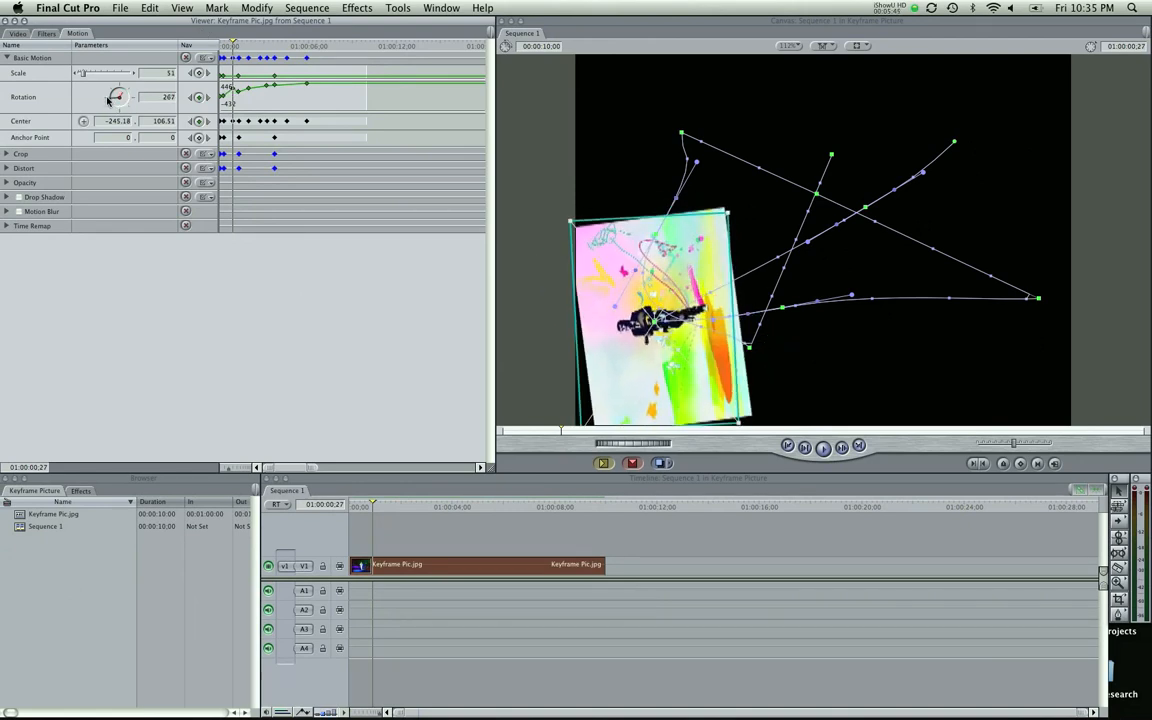